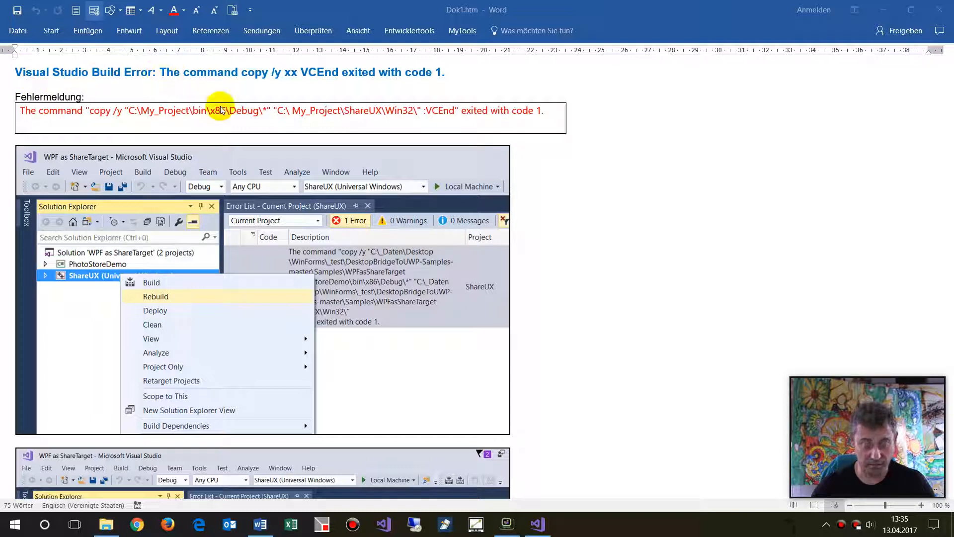
mouse_move(159, 89)
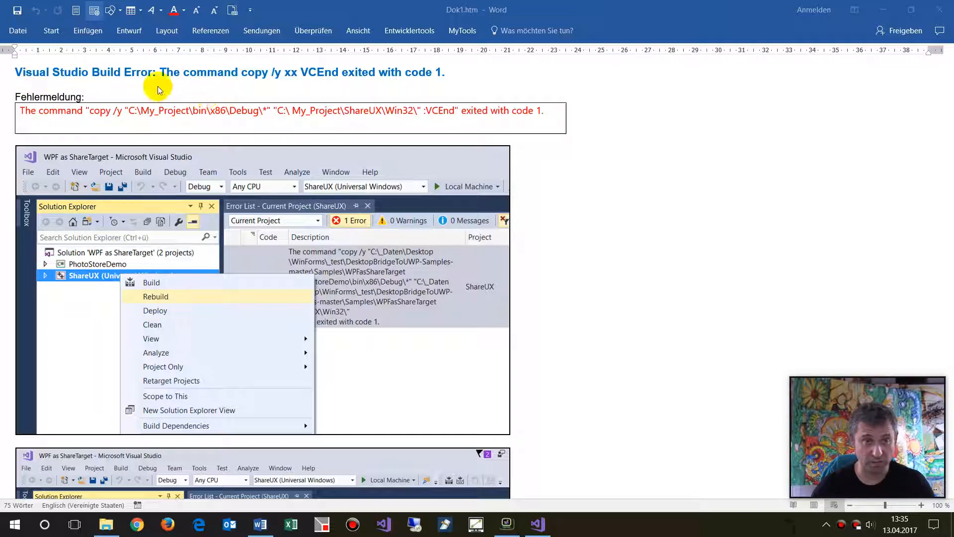
mouse_move(88, 119)
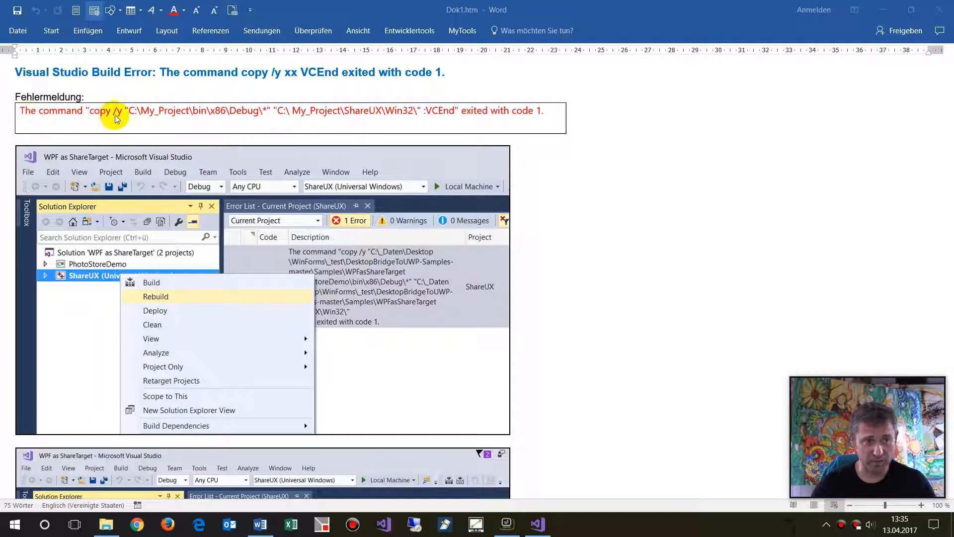
mouse_move(305, 181)
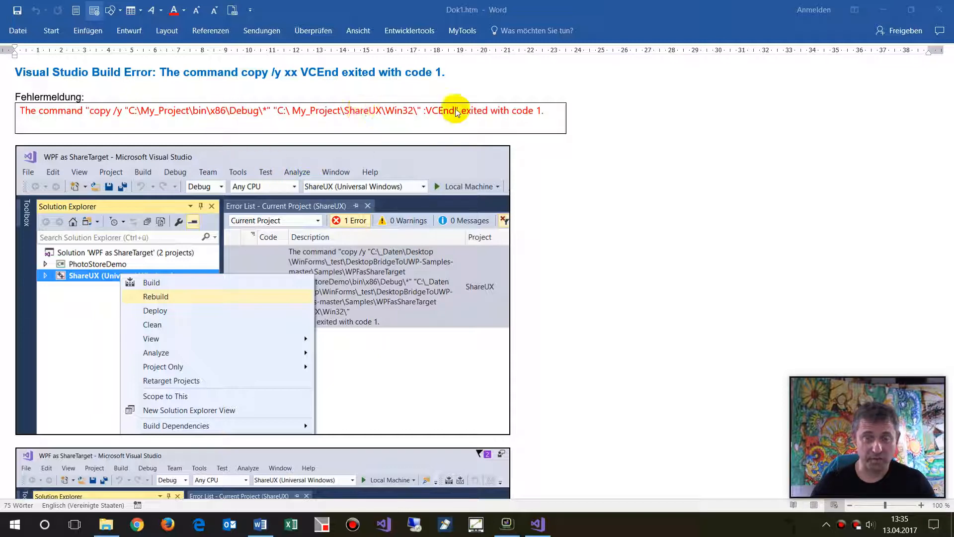
mouse_move(491, 133)
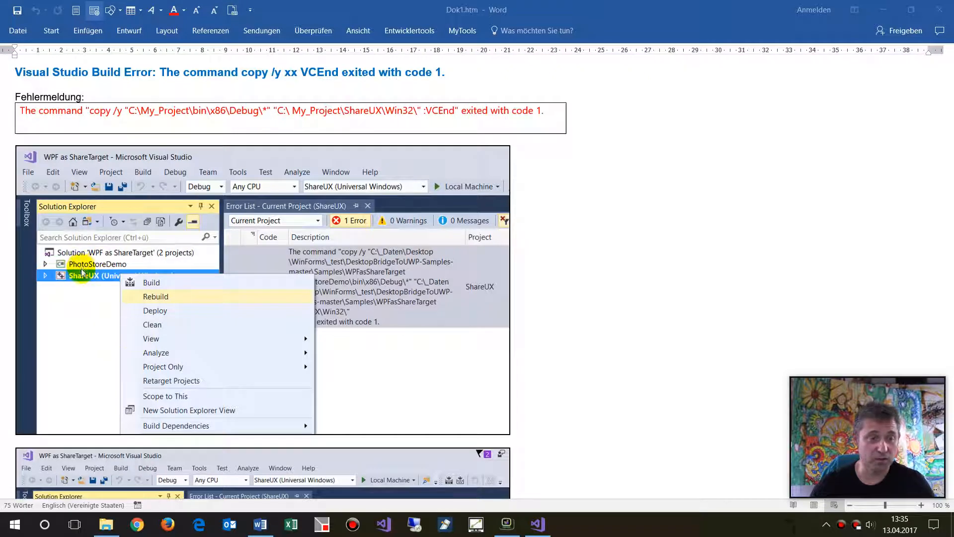
mouse_move(95, 160)
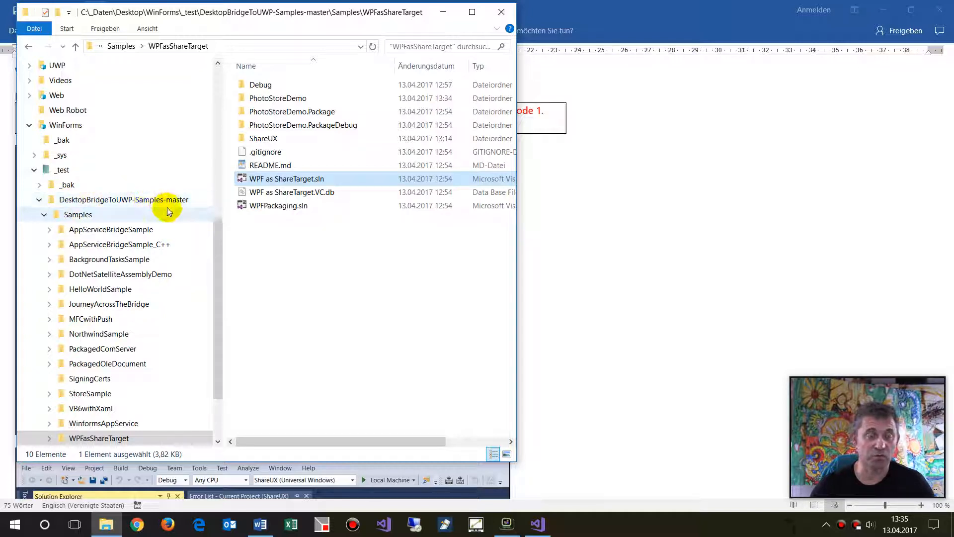
mouse_move(415, 227)
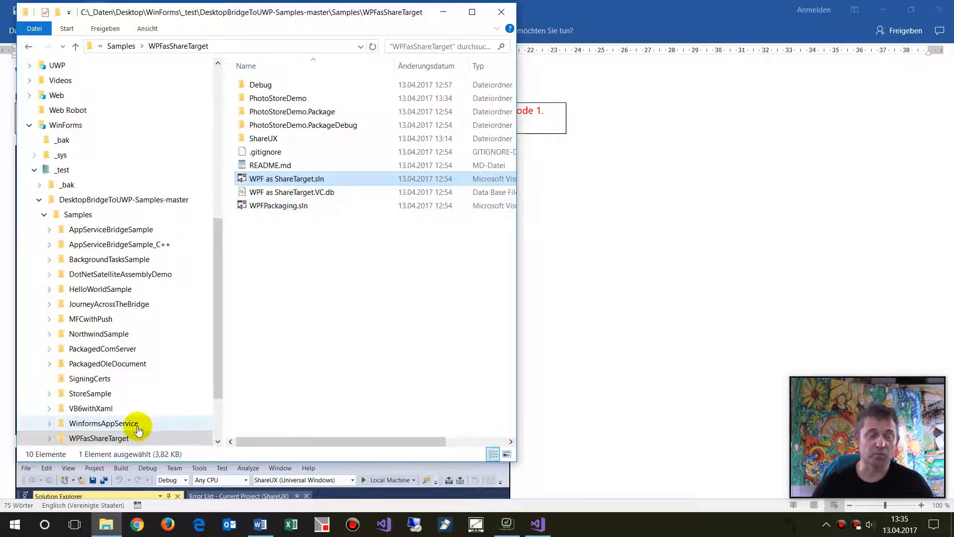
mouse_move(297, 186)
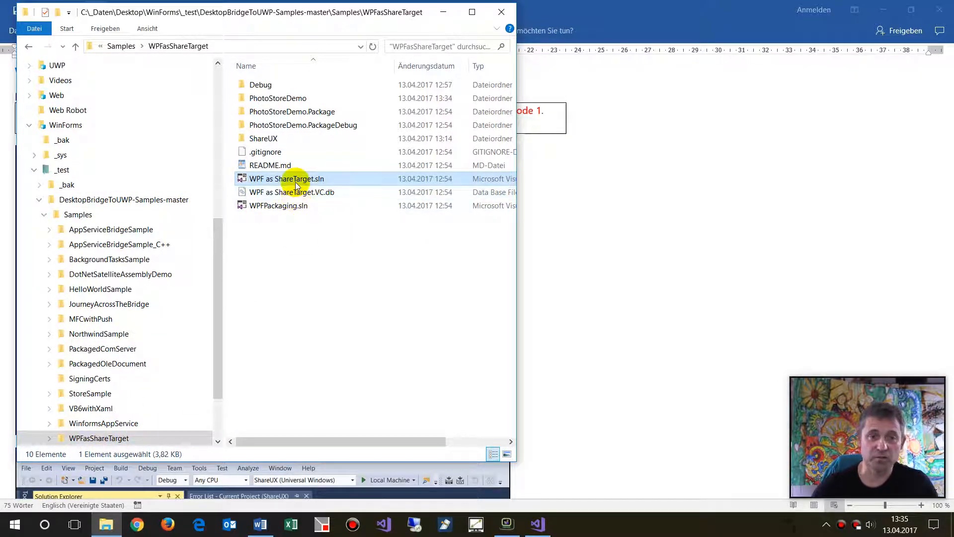
- Open WPF as ShareTarget.sln from the Samples\WPFasShareTarget folder
double_click(286, 178)
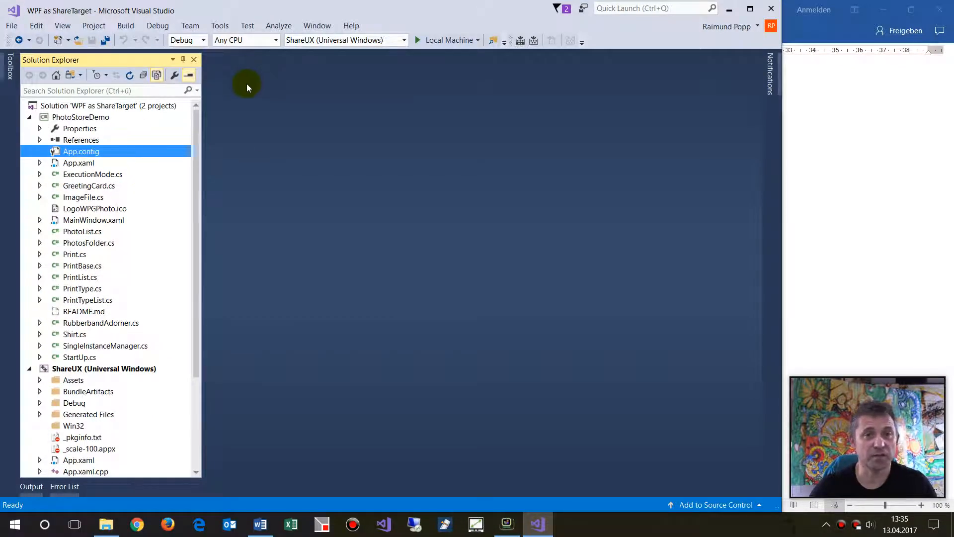
mouse_move(520, 39)
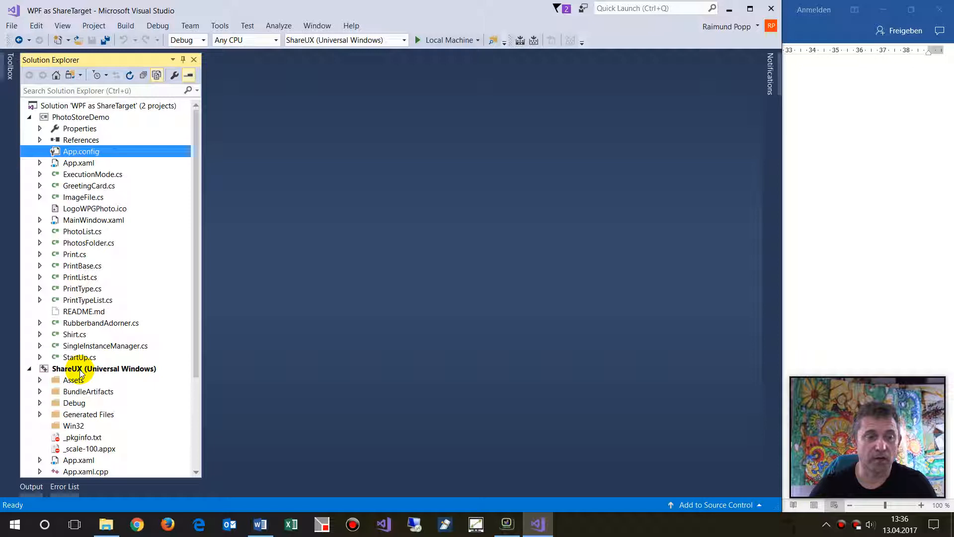
- Build ShareUX, inspect the MSB3073 copy command error, and collapse PhotoStoreDemo's file tree
right_click(82, 368)
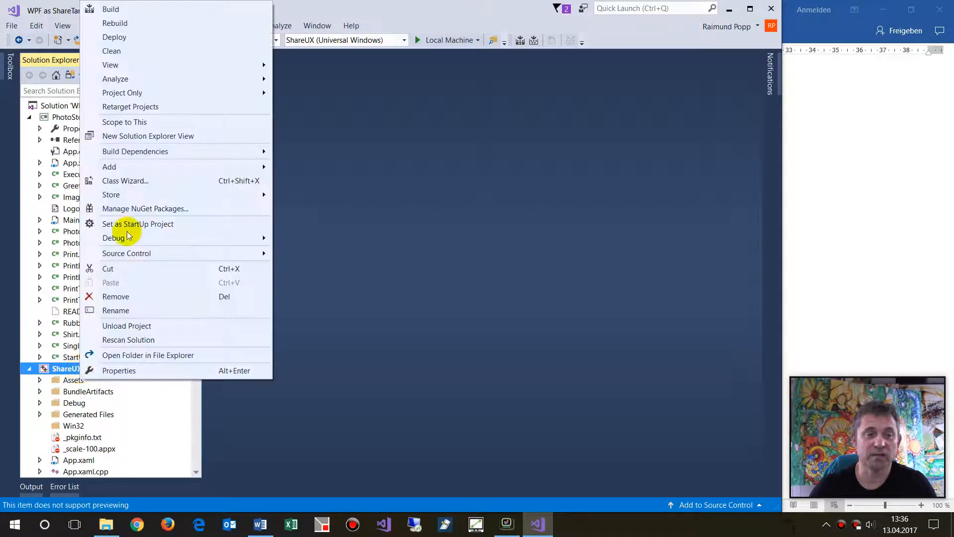
left_click(114, 23)
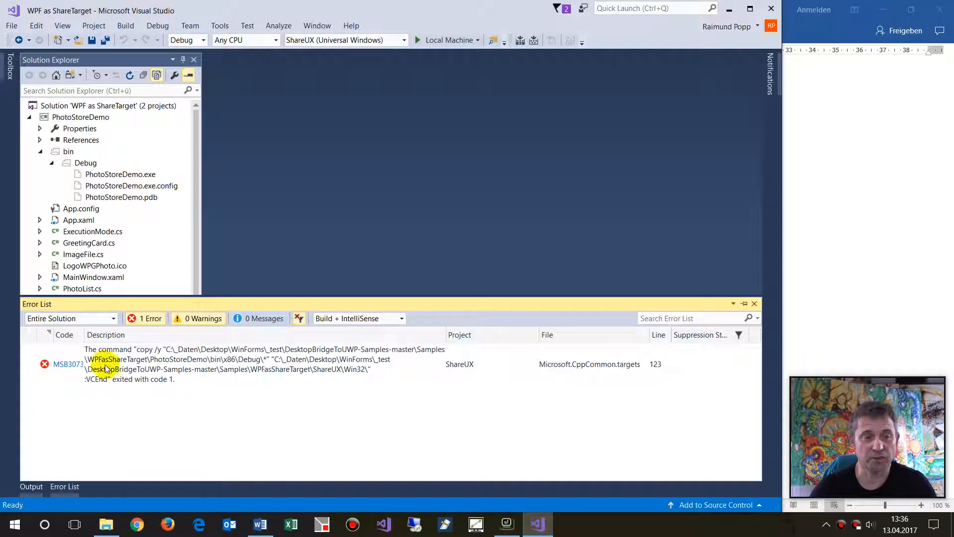
left_click(116, 354)
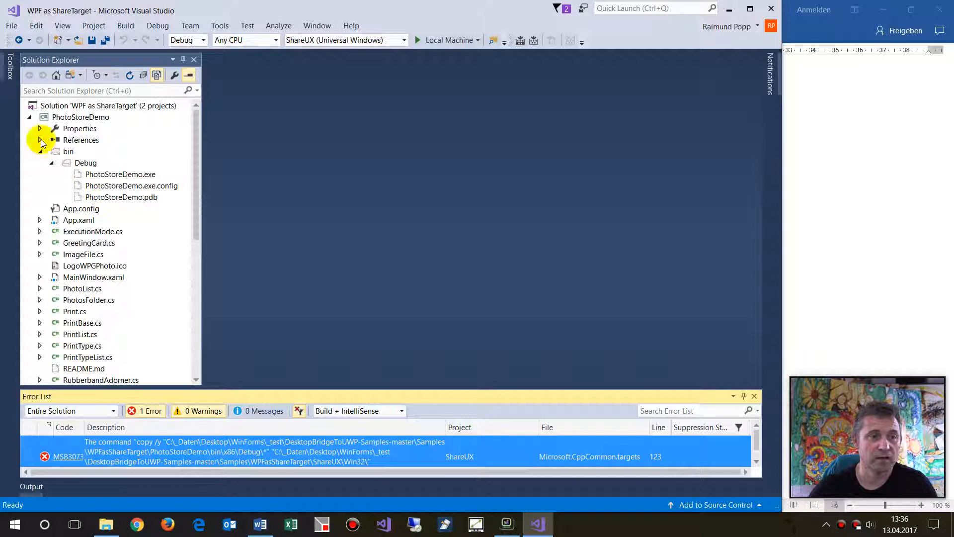
left_click(98, 128)
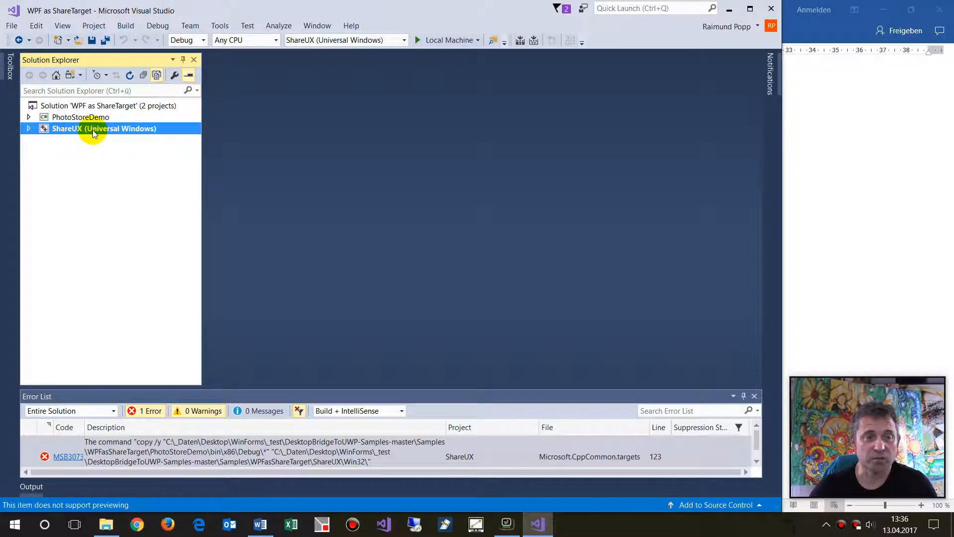
mouse_move(117, 129)
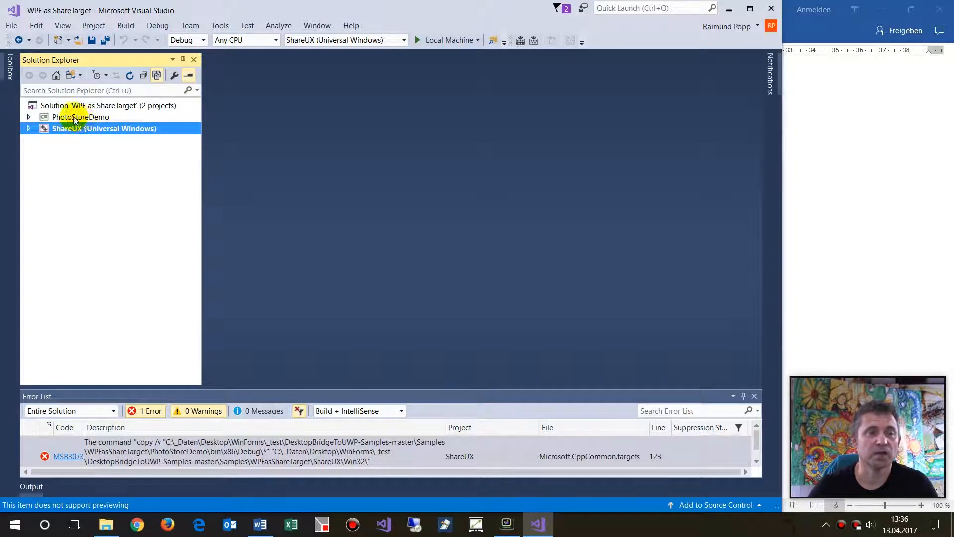
- Show ShareUX's property pages on the Pre-Build Event copy command line
left_click(76, 117)
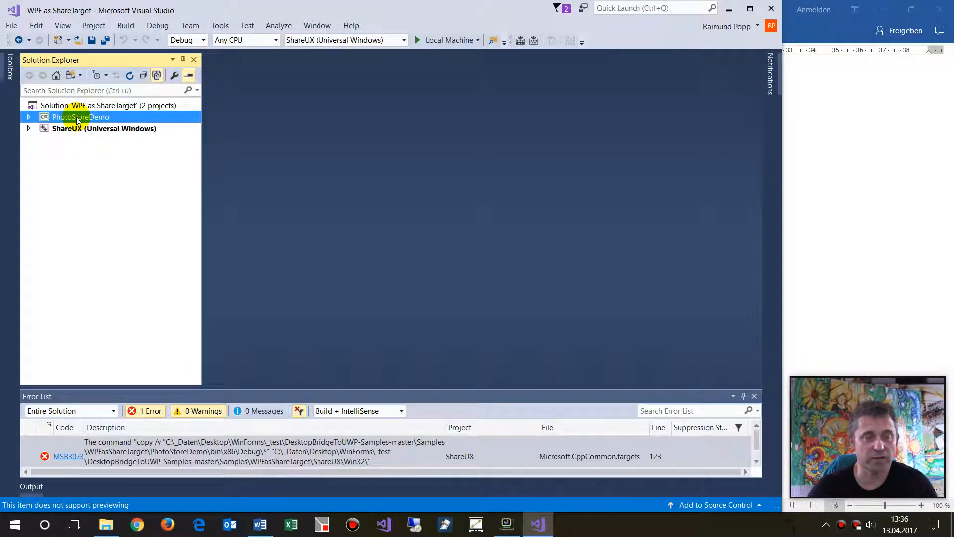
right_click(66, 128)
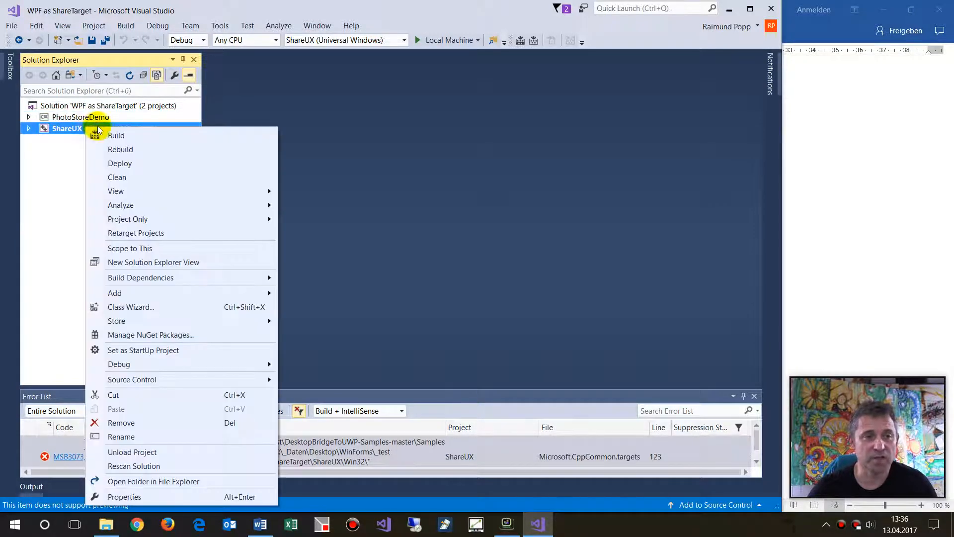
left_click(125, 497)
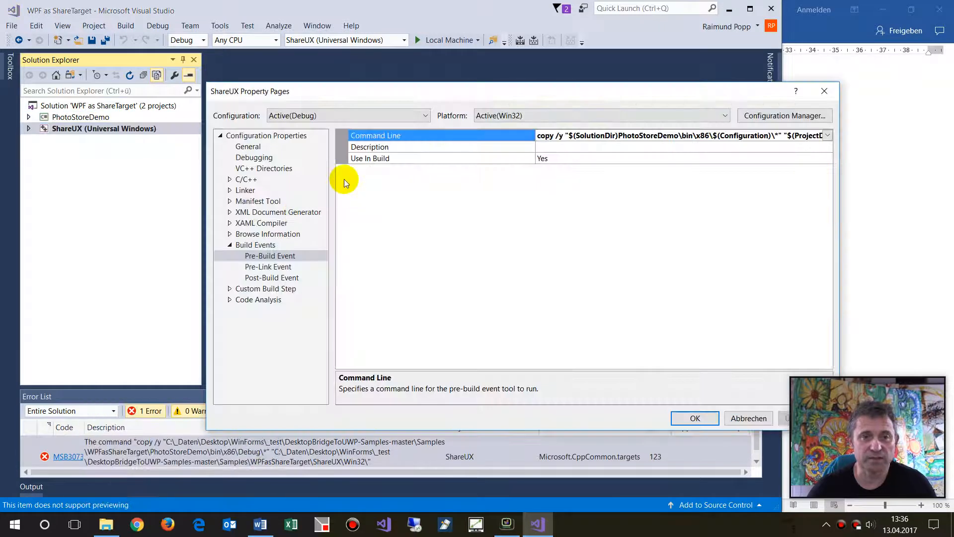
- Examine the x86 part of the pre-build copy path, then close ShareUX's property pages
left_click(270, 256)
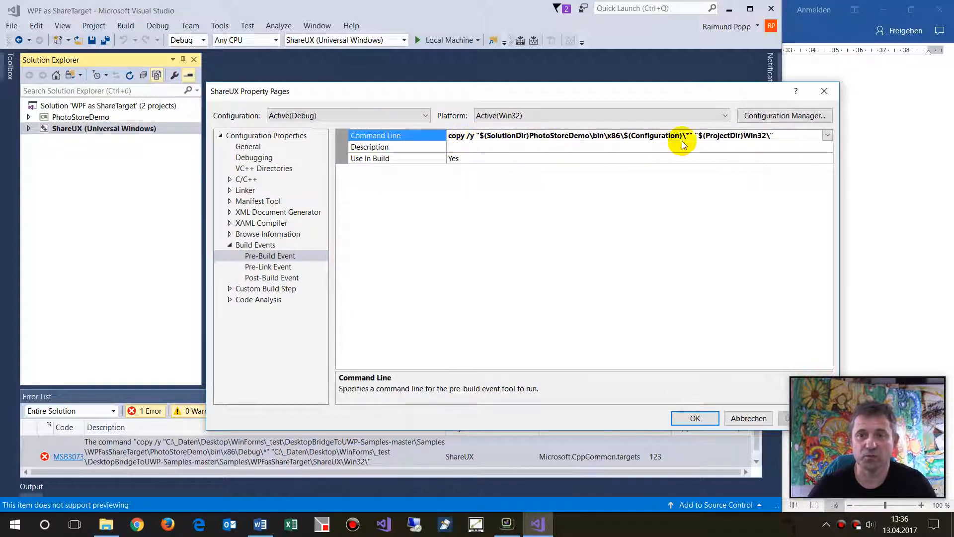
double_click(613, 136)
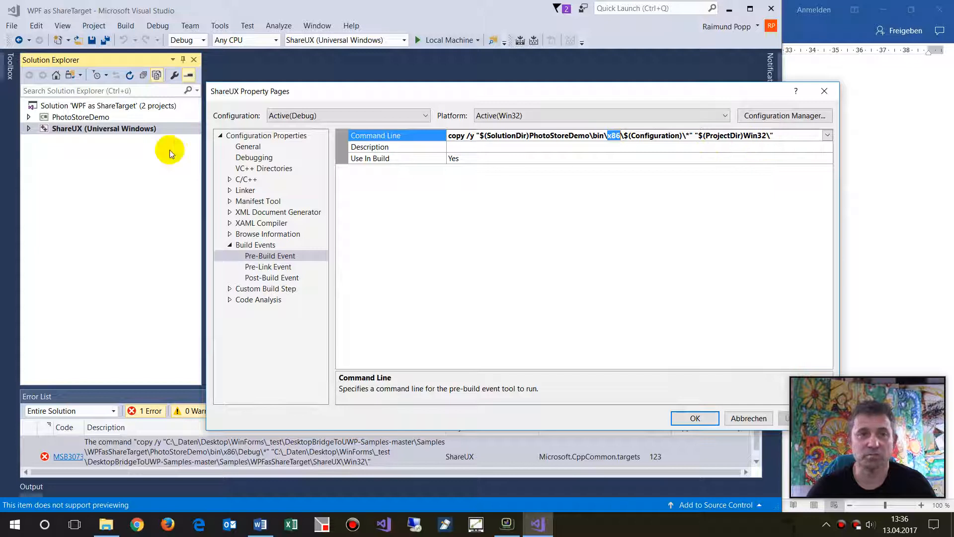
left_click(29, 129)
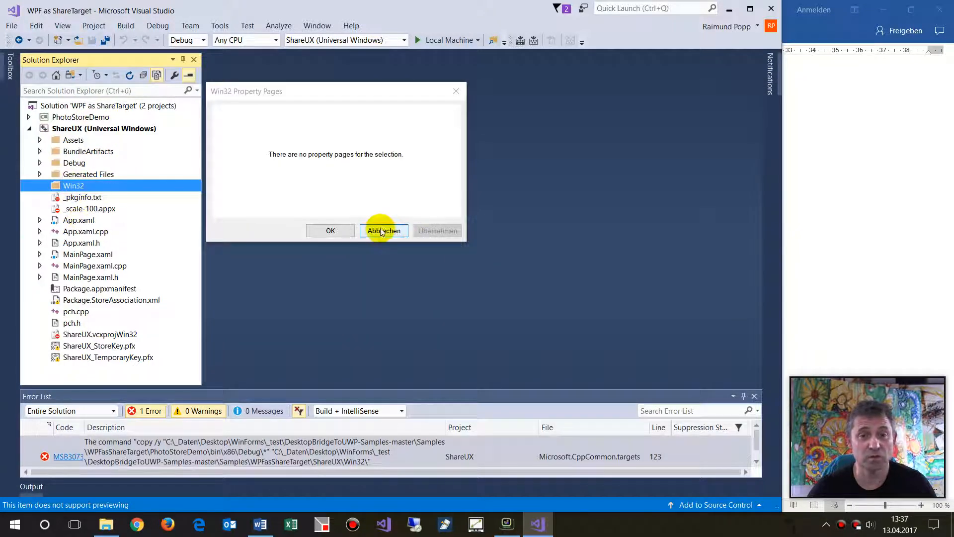
- Cancel the empty Win32 Property Pages and begin removing PhotoStoreDemo's bin folder
left_click(384, 230)
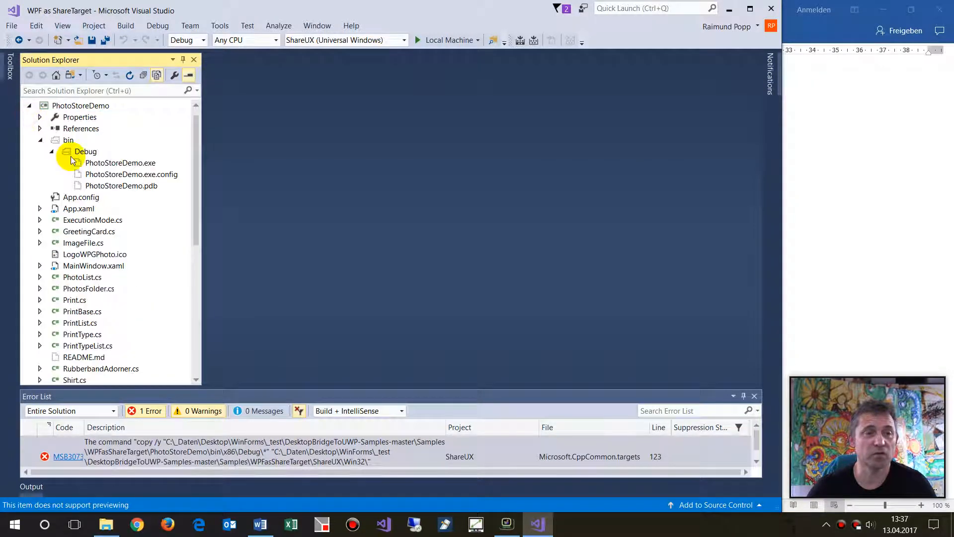
left_click(49, 140)
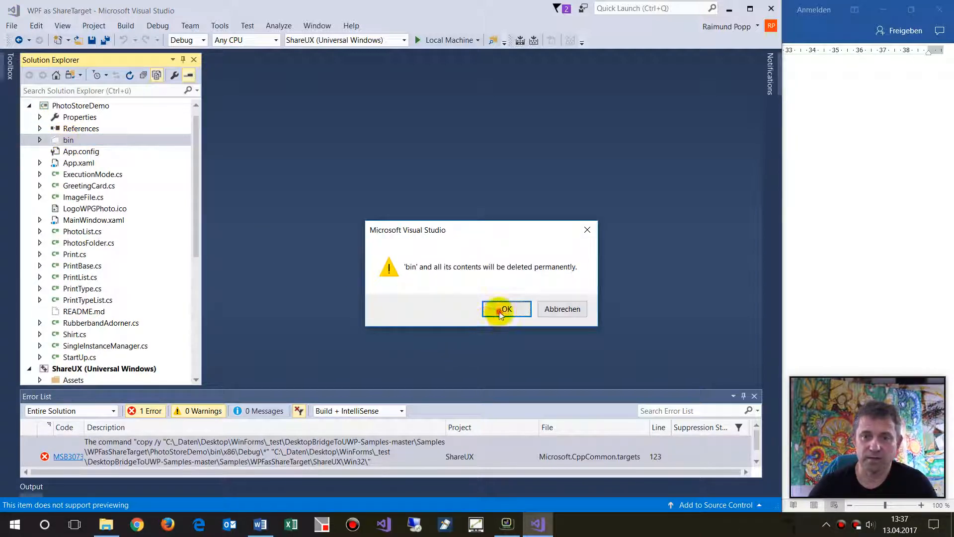
- Delete PhotoStoreDemo's bin folder and rebuild PhotoStoreDemo with zero errors
left_click(506, 309)
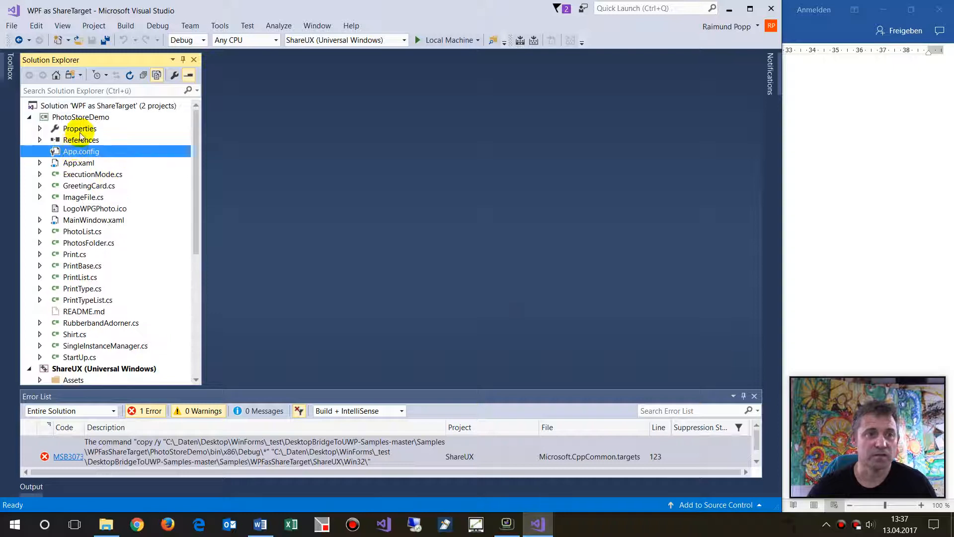
left_click(80, 117)
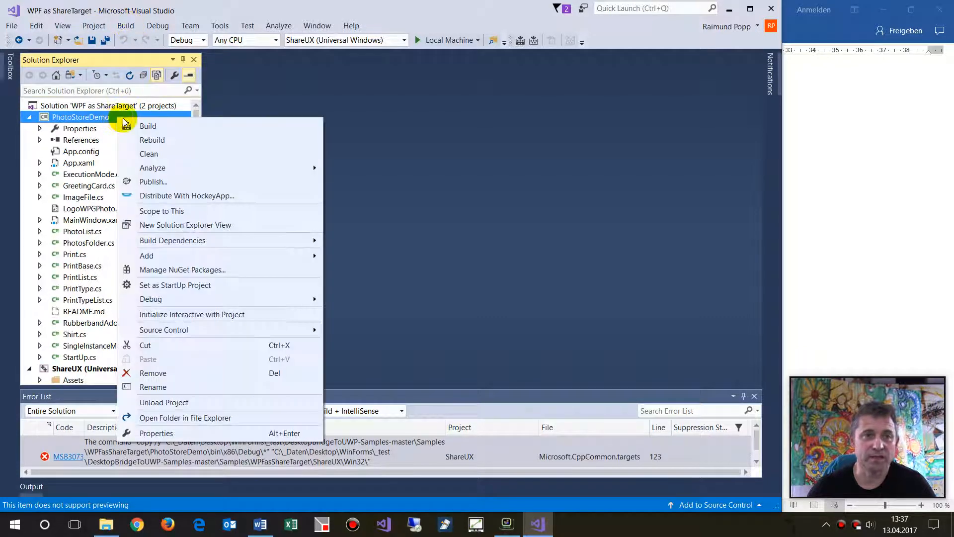
left_click(152, 140)
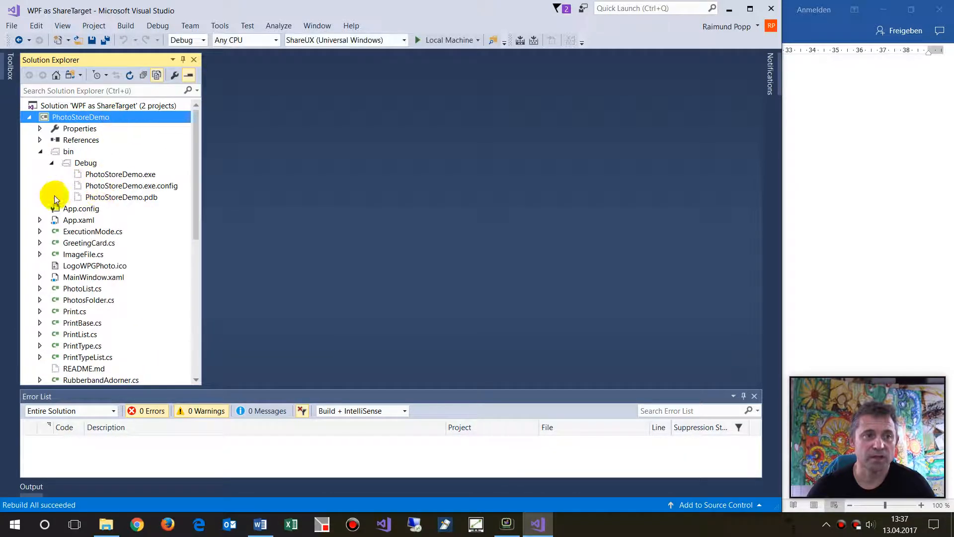
left_click(85, 162)
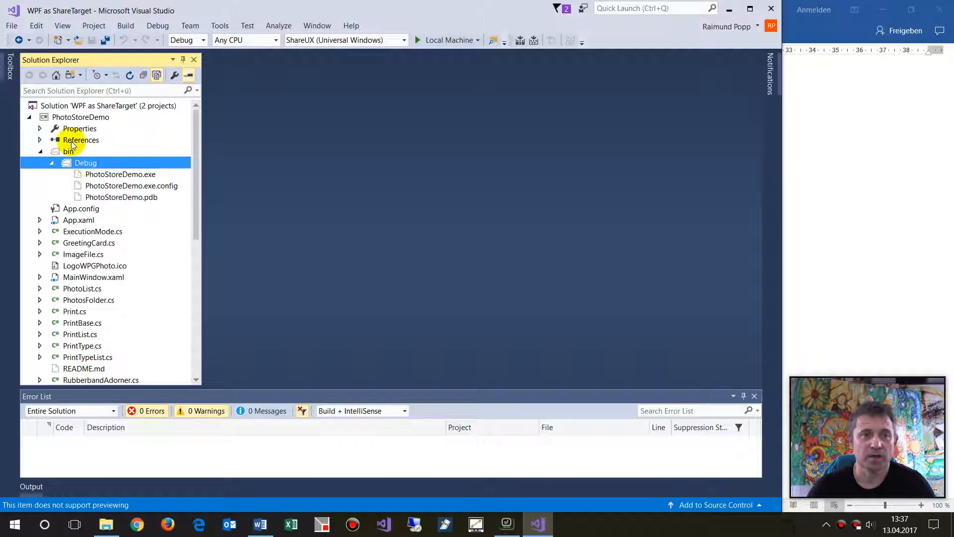
- Check PhotoStoreDemo's Build properties: output path bin\Debug\, platform target Any CPU
right_click(80, 117)
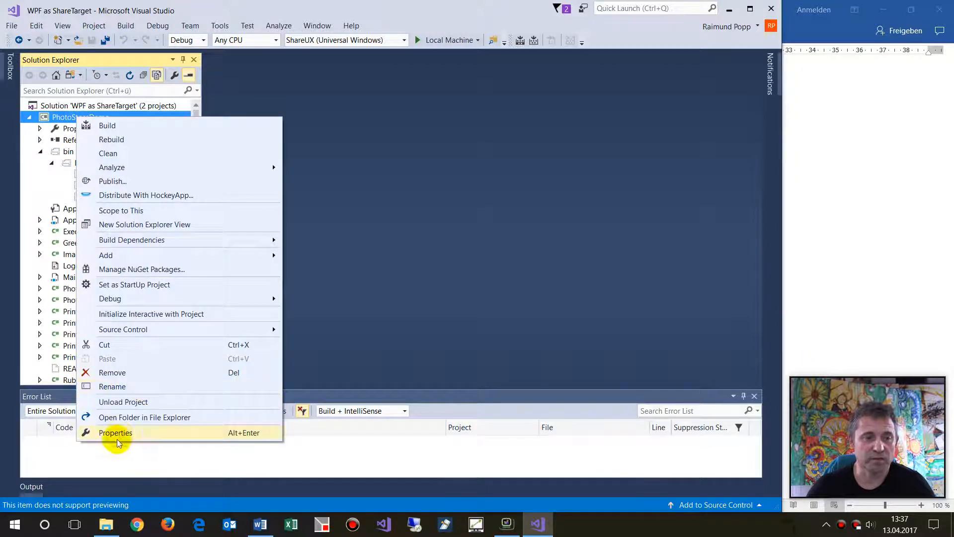
left_click(116, 433)
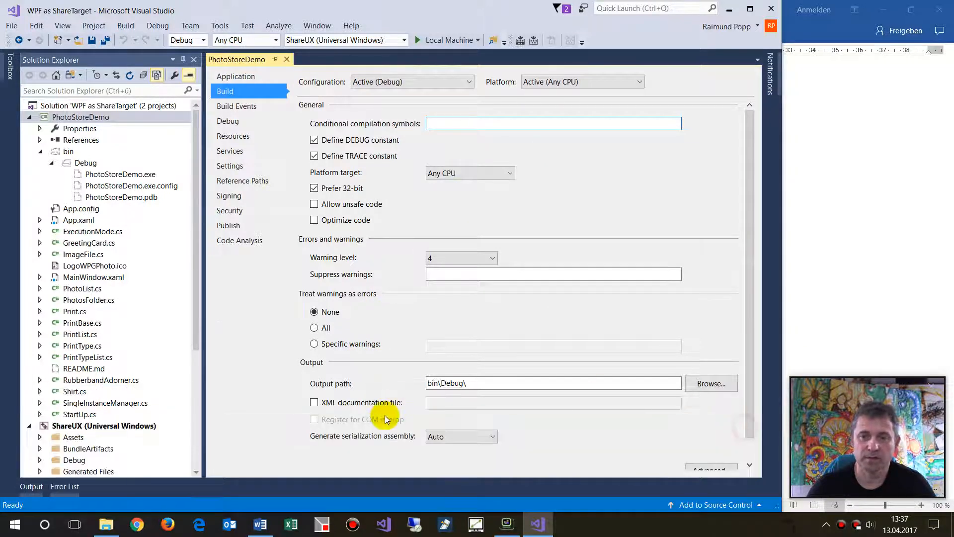
left_click(462, 383)
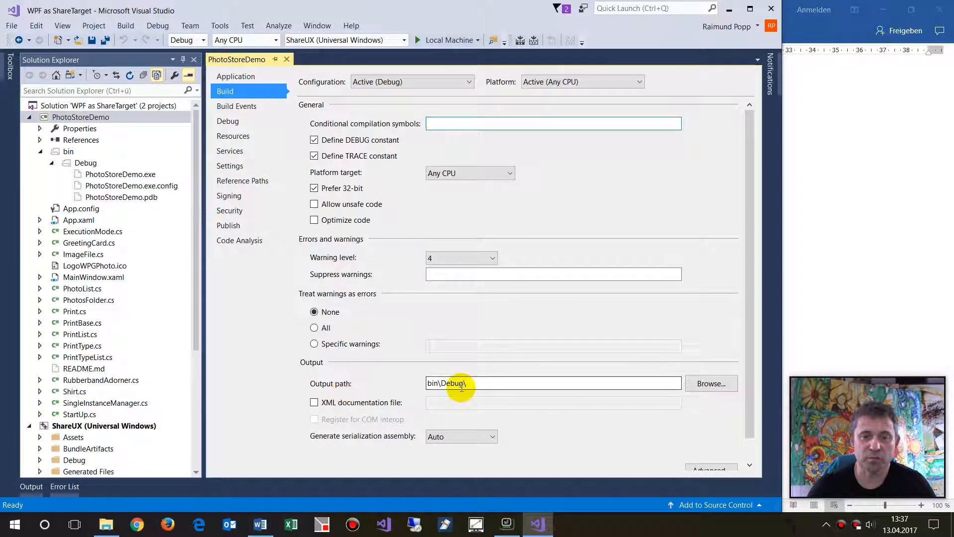
left_click(468, 384)
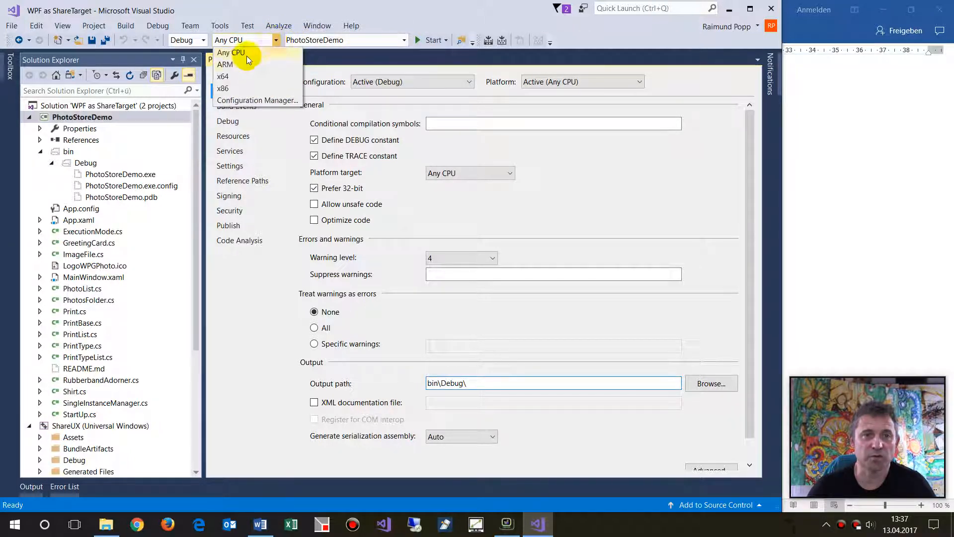
- Build PhotoStoreDemo for x86 into bin\x86\Debug, then switch the platform back to Any CPU
left_click(223, 88)
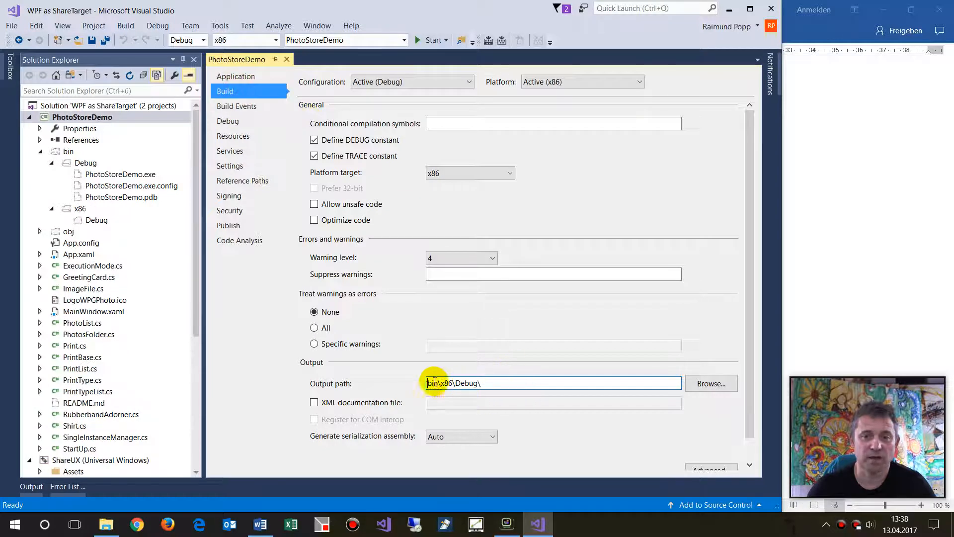
left_click(487, 41)
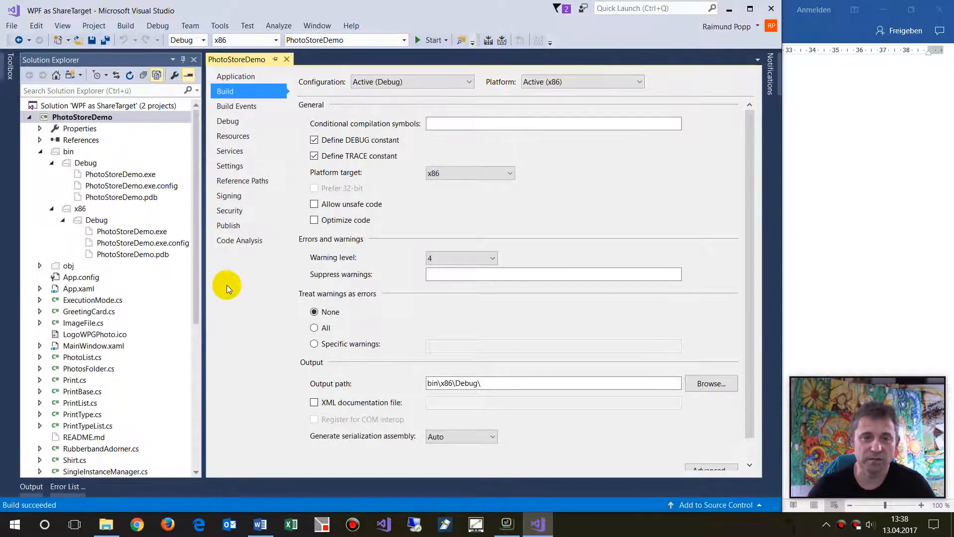
left_click(80, 208)
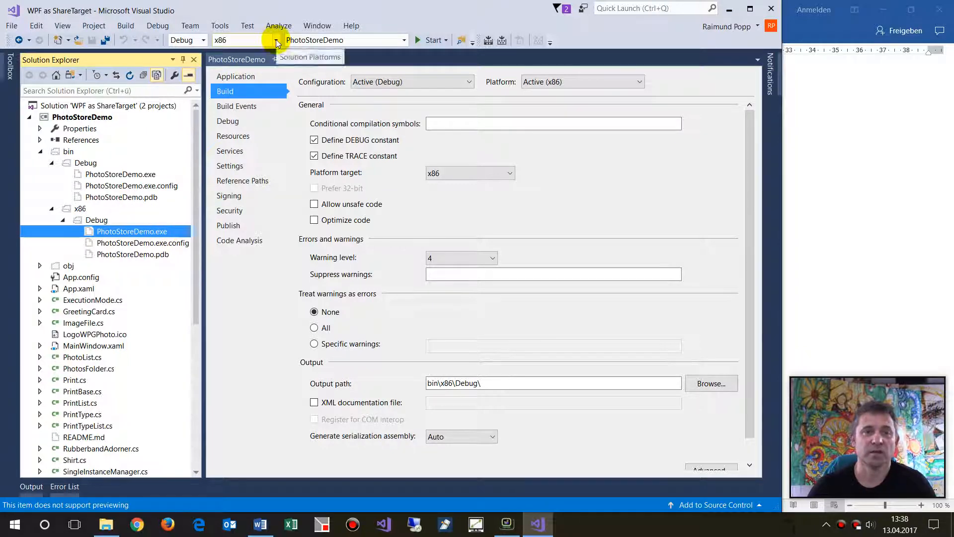
left_click(275, 40)
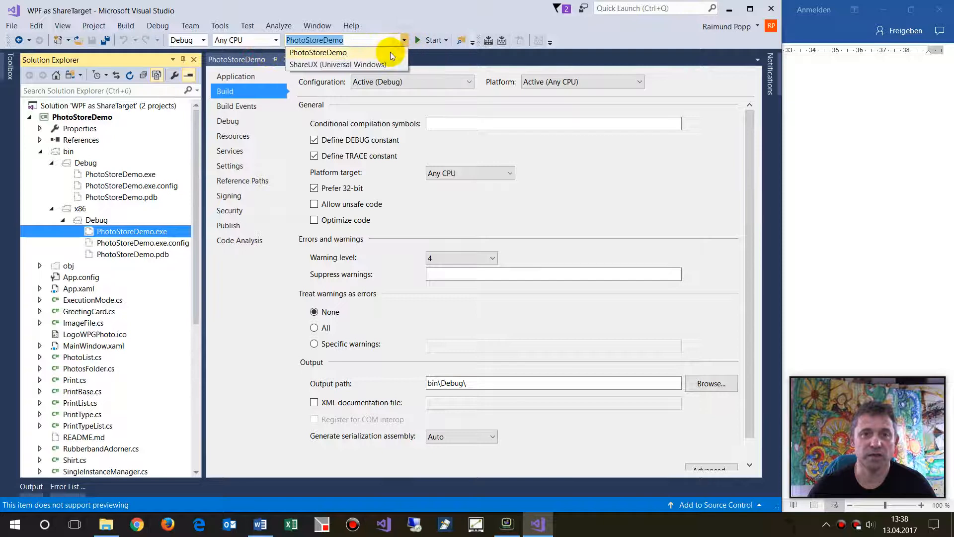
- Set ShareUX as startup project and build it, yielding 1 error and 6 warnings
left_click(341, 64)
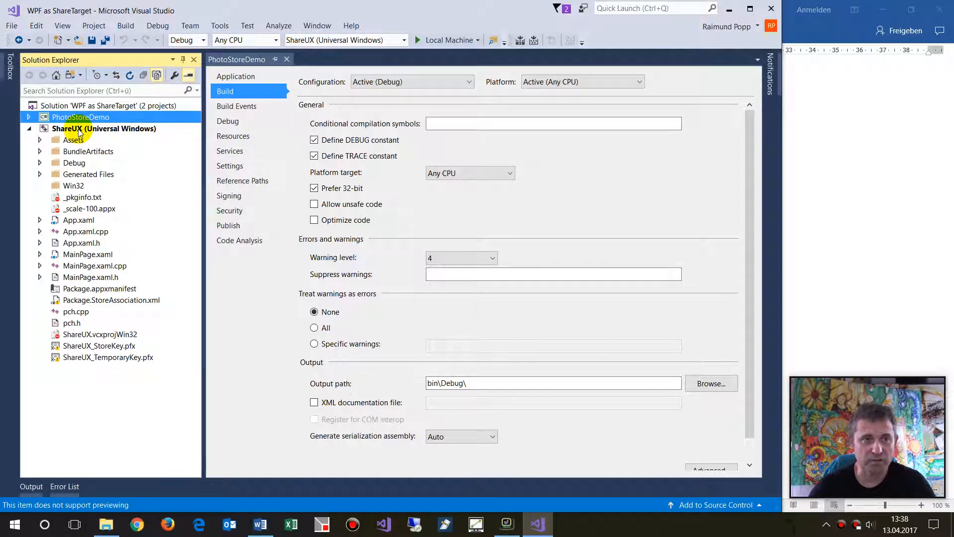
left_click(80, 128)
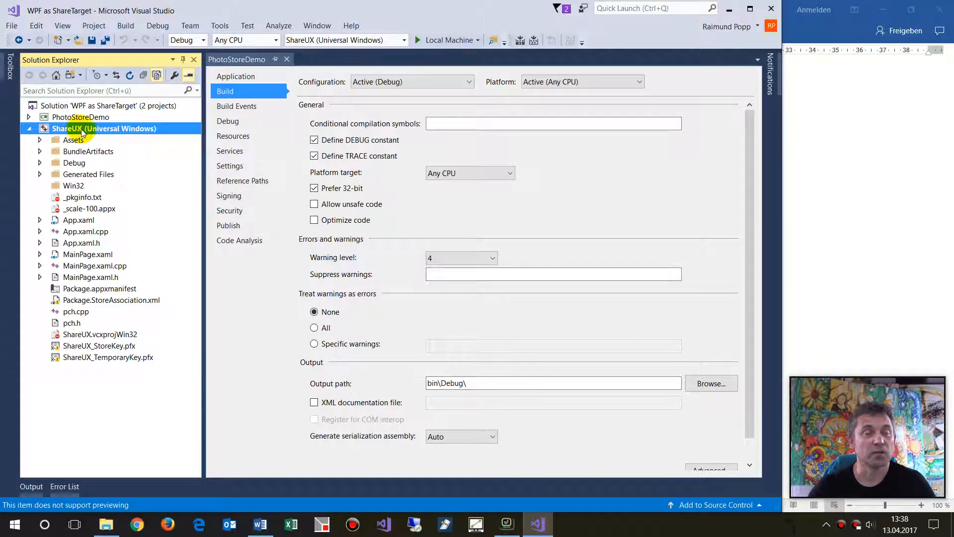
right_click(82, 128)
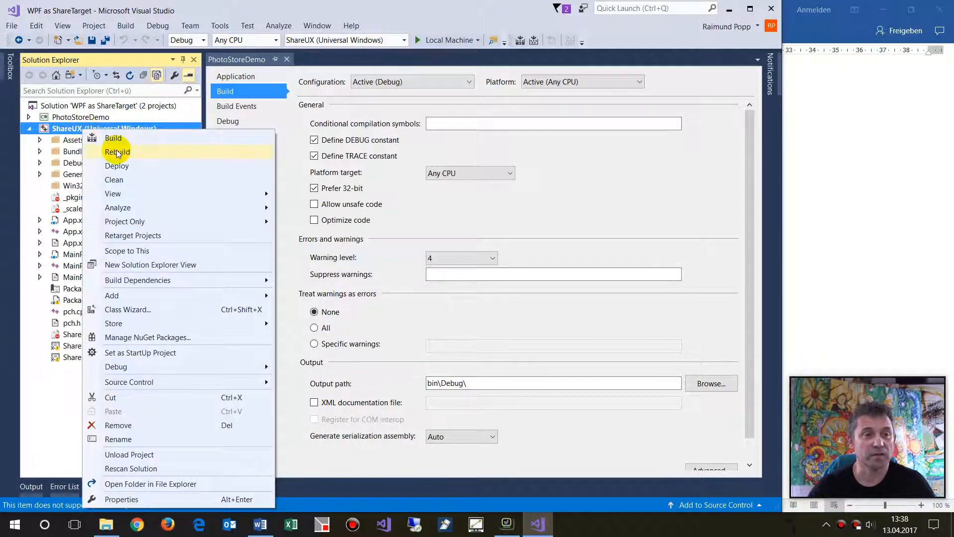
mouse_move(123, 142)
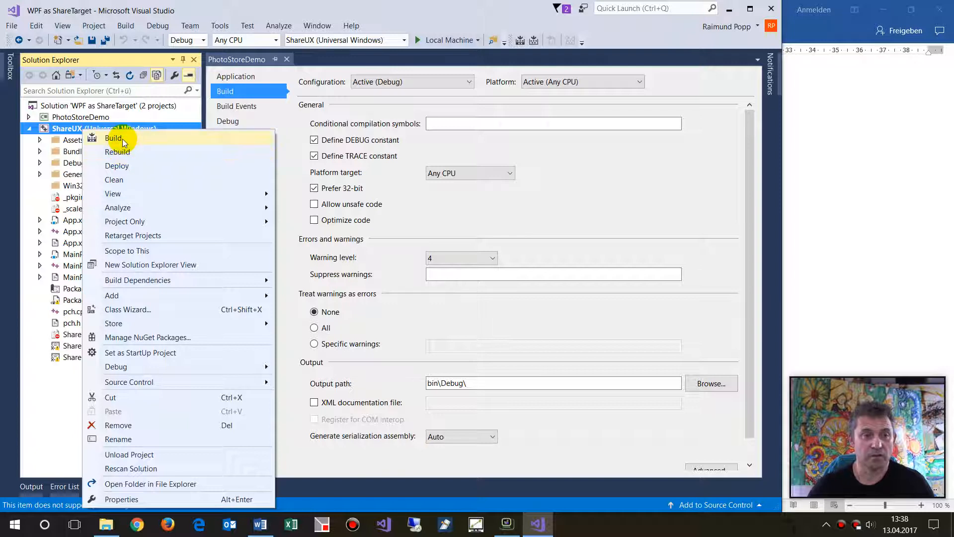
left_click(118, 152)
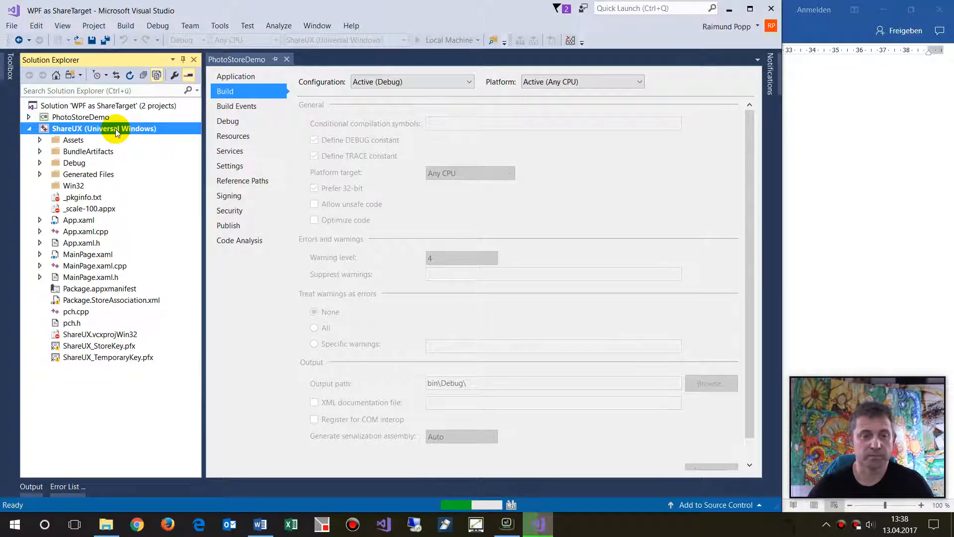
right_click(105, 129)
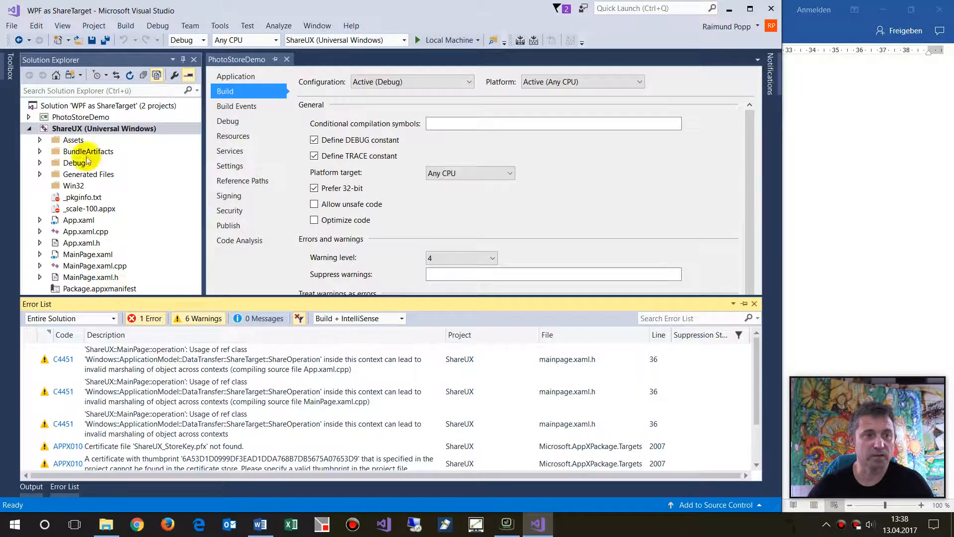
- Build the whole solution successfully, then refresh the Win32 folder listing in Solution Explorer
right_click(90, 105)
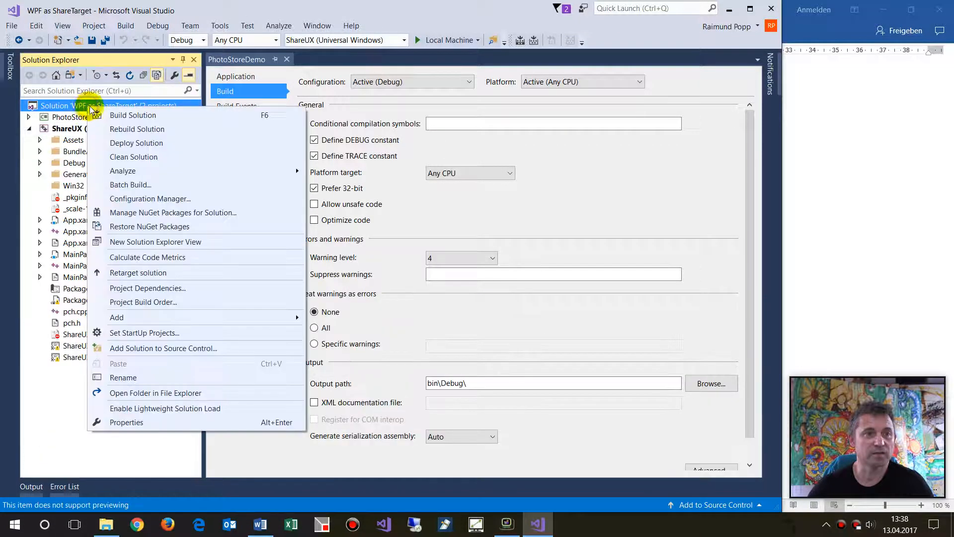
left_click(174, 243)
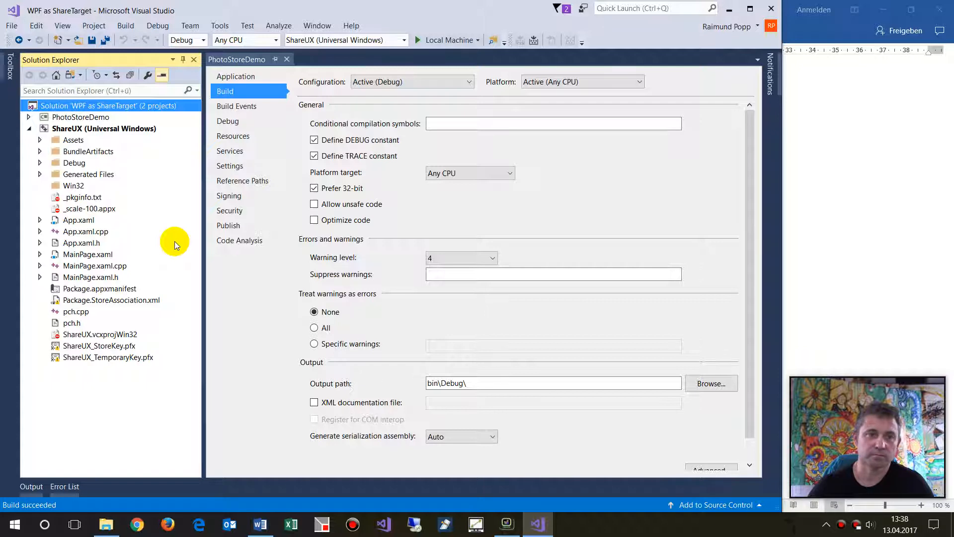
mouse_move(248, 465)
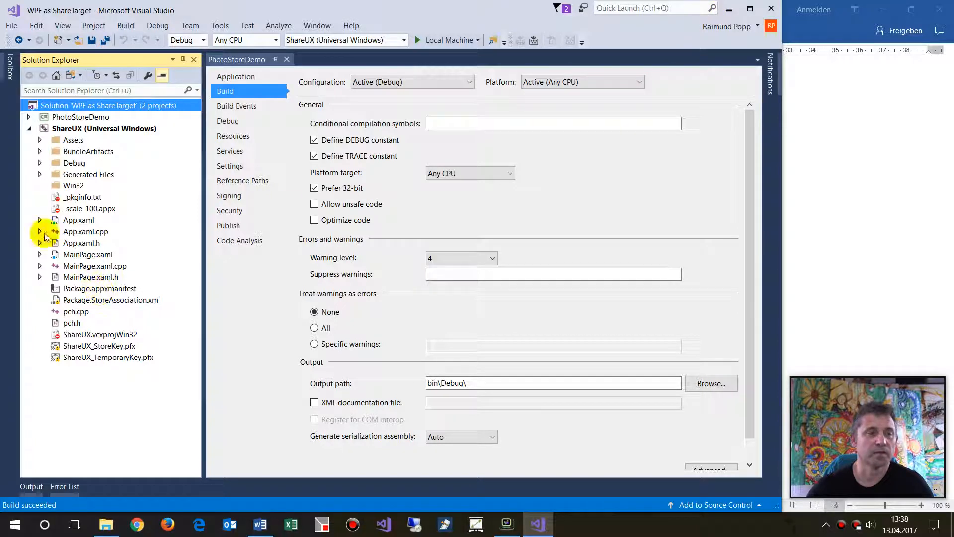
left_click(73, 185)
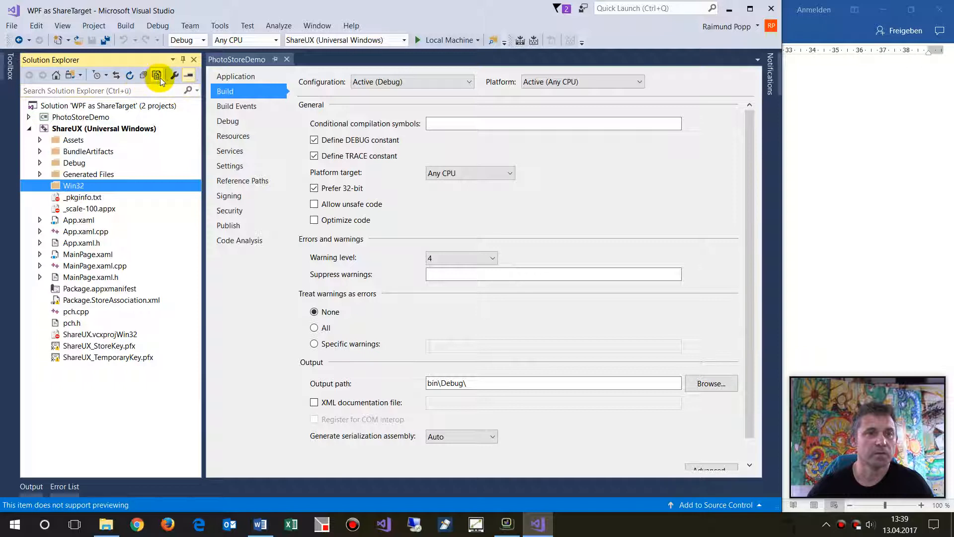
left_click(103, 129)
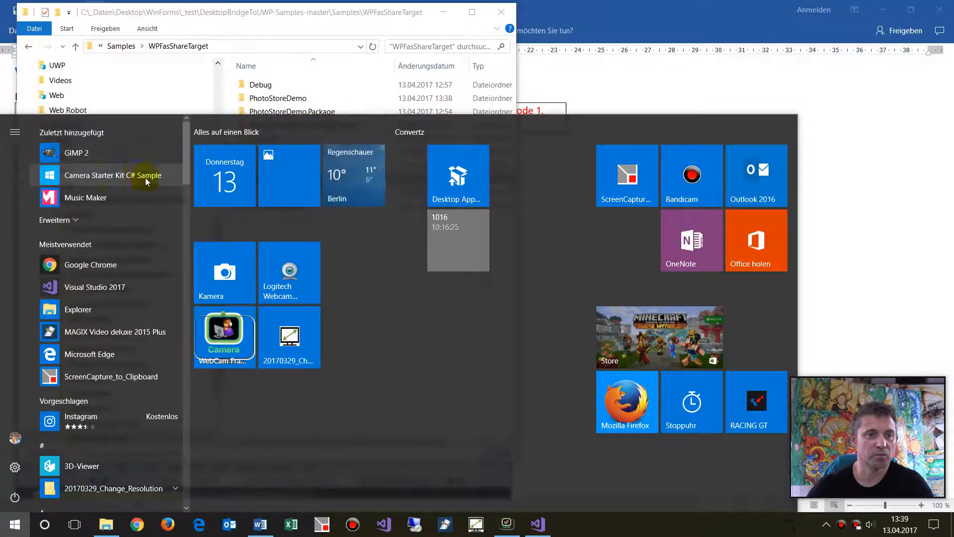
mouse_move(555, 6)
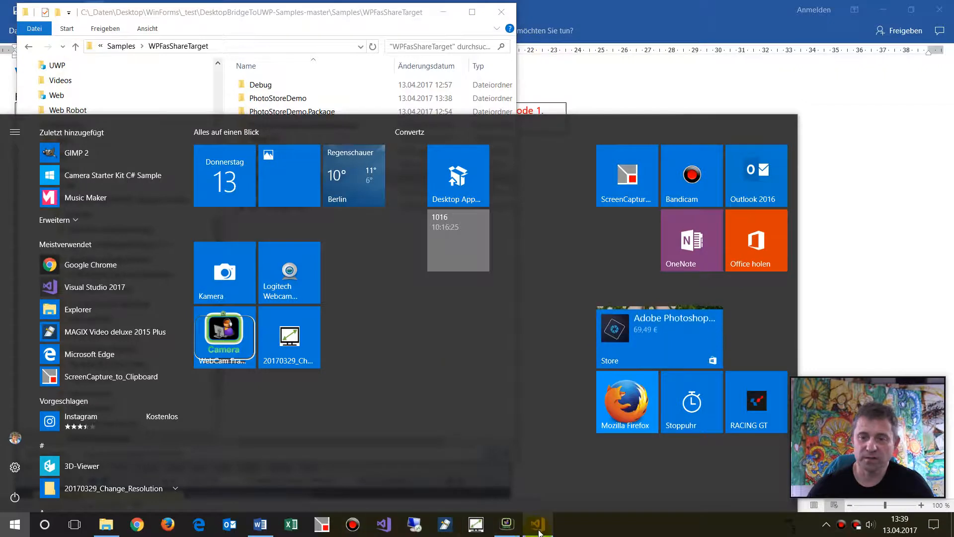
- Return to Visual Studio from the Start menu via the taskbar icon
left_click(538, 524)
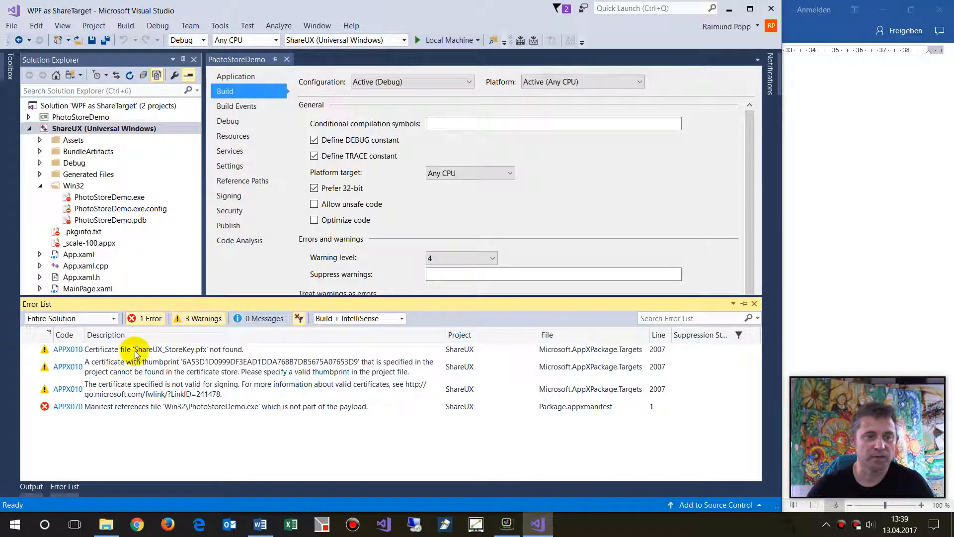
- Inspect the APPX0703 error about Win32\PhotoStoreDemo.exe missing from the payload
left_click(149, 349)
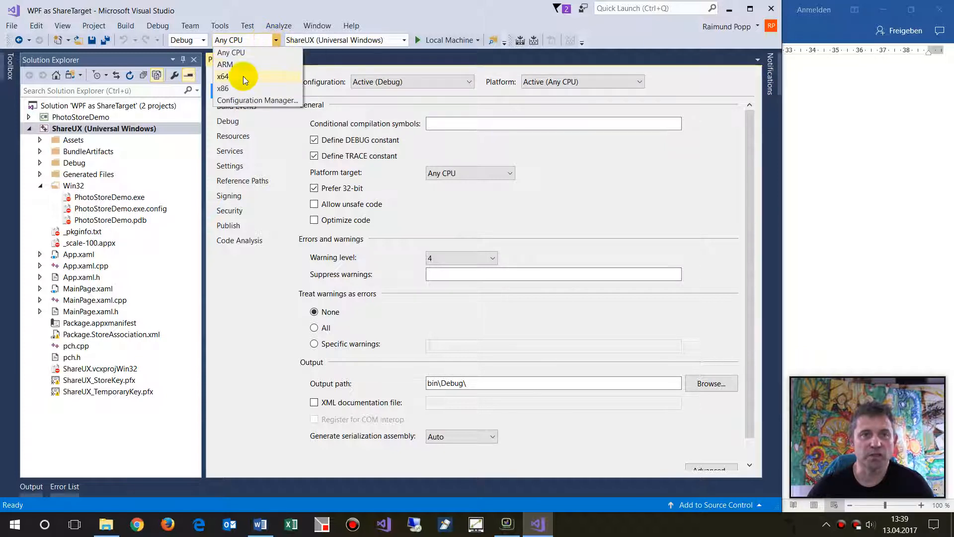
- Set the solution platform to x86 and check the Win32 folder's PhotoStoreDemo files
left_click(228, 88)
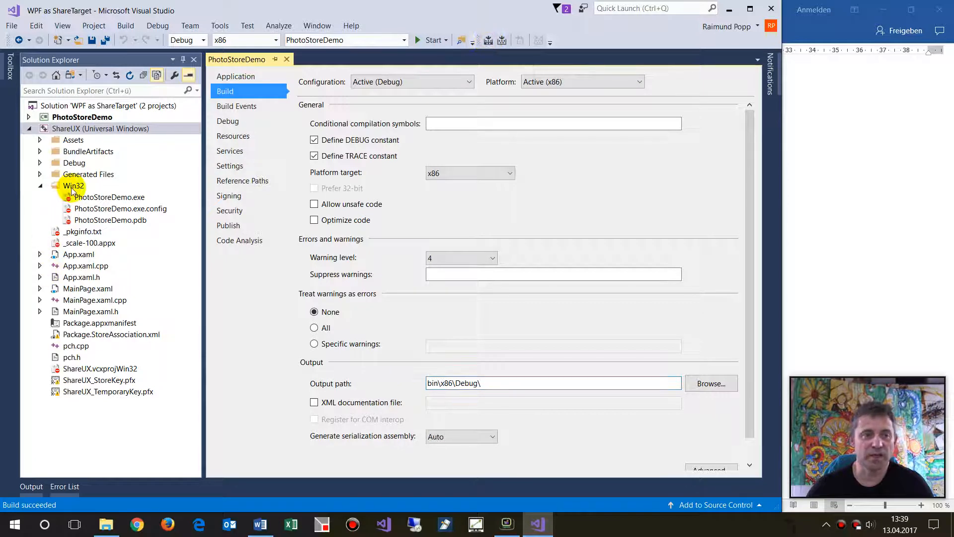
left_click(72, 185)
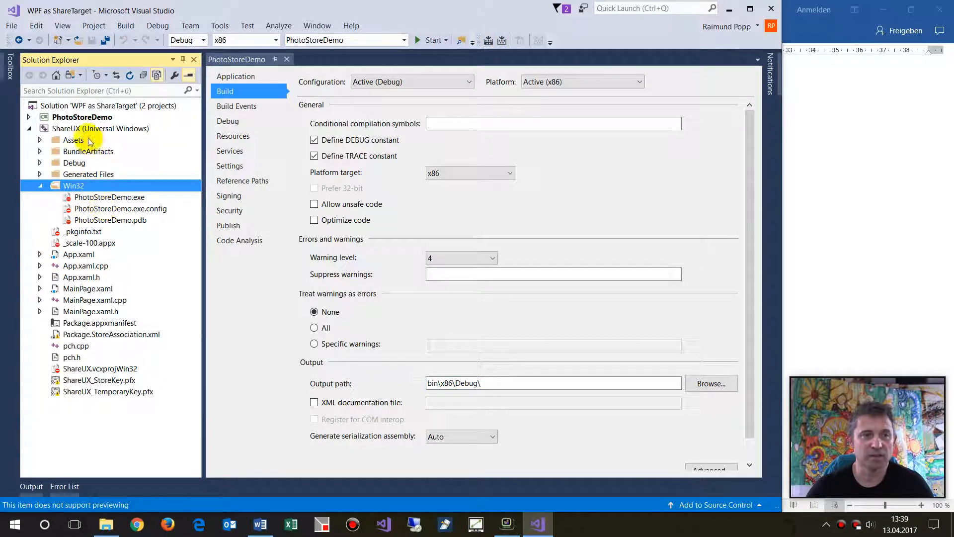